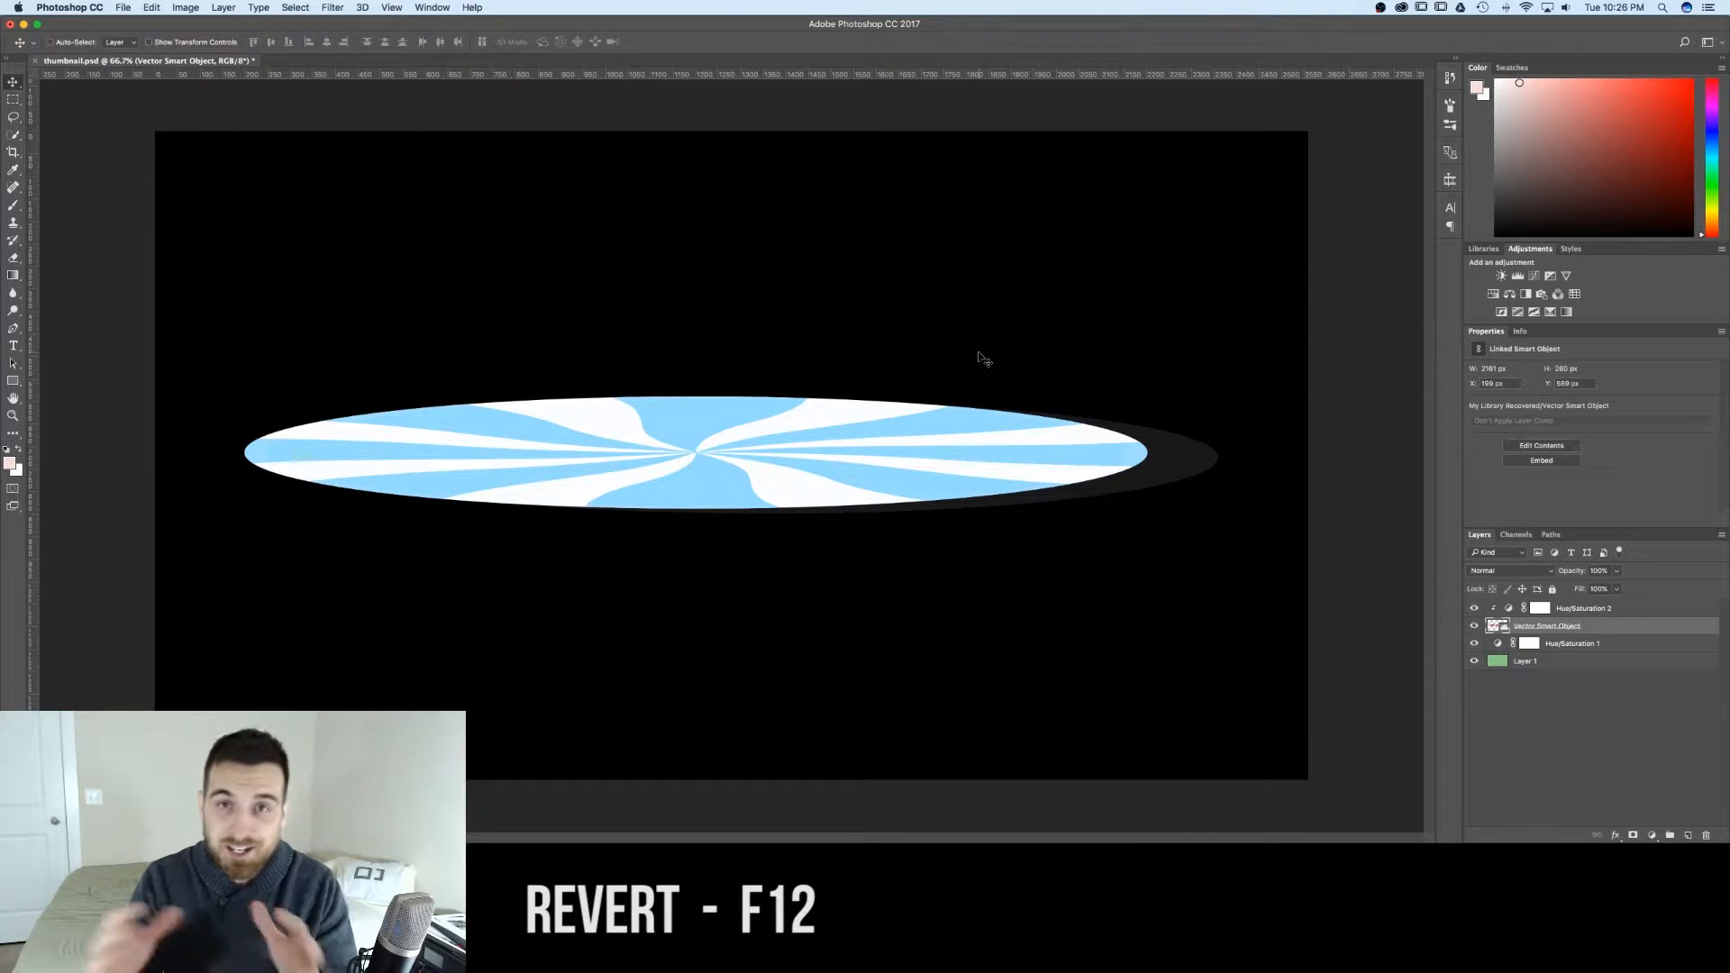
{"action": "mouse_move", "coordinate": [476, 312]}
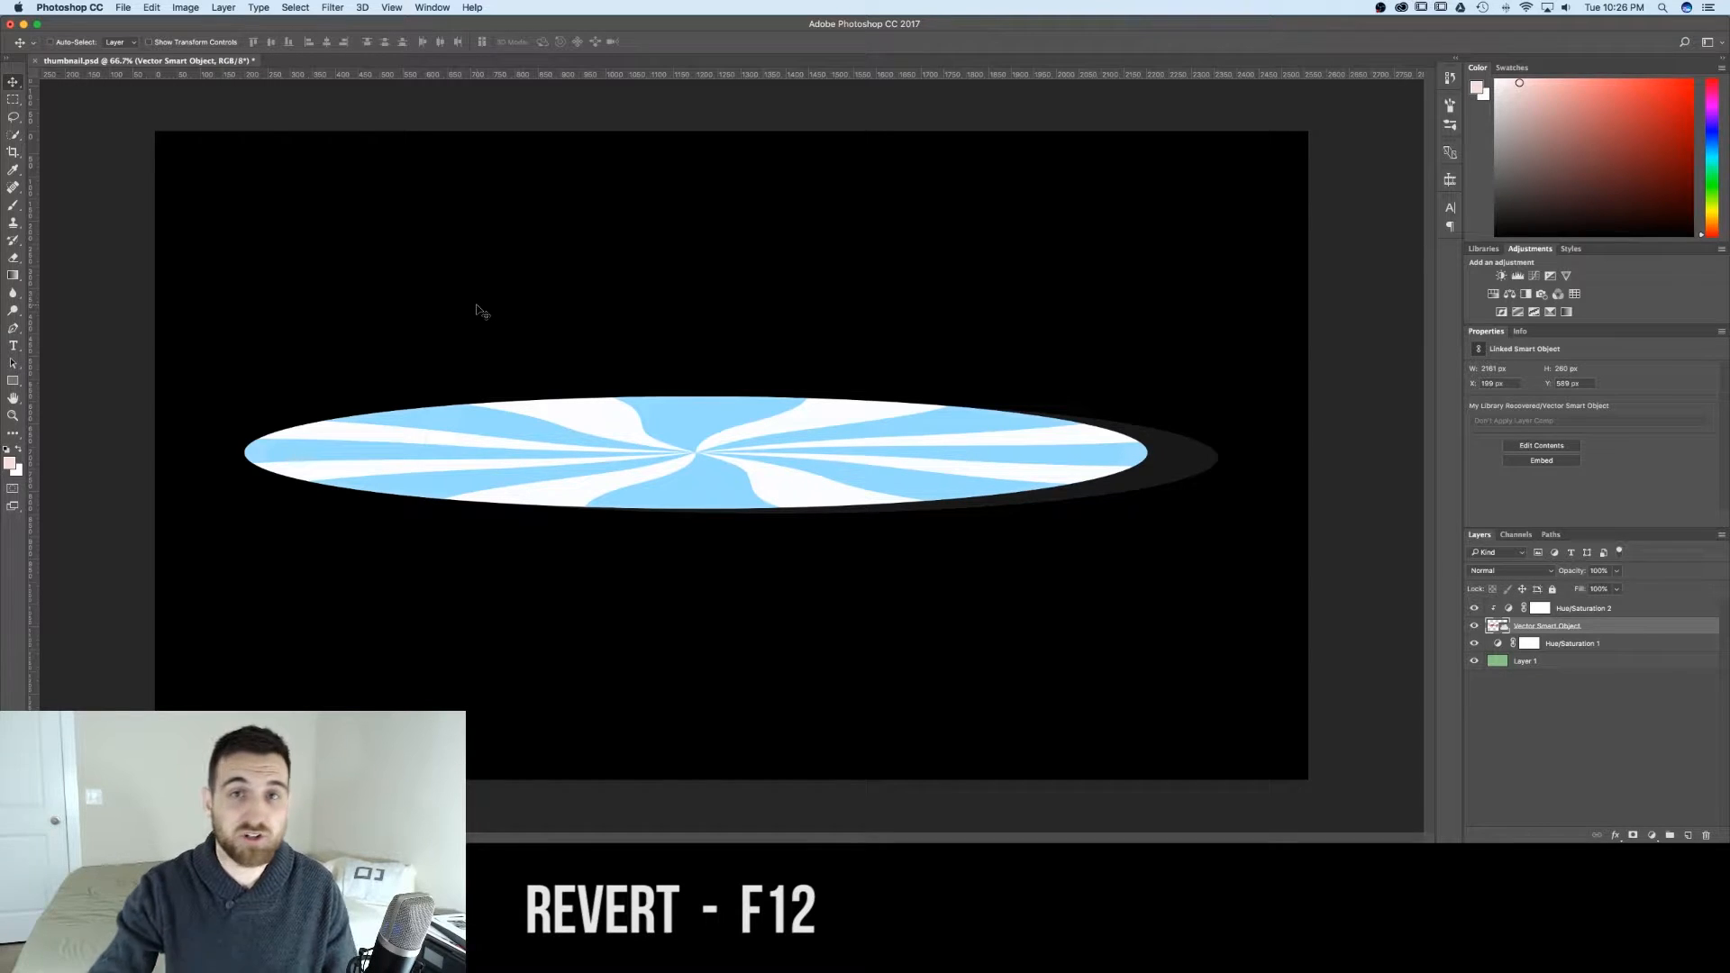
{"action": "mouse_move", "coordinate": [499, 294]}
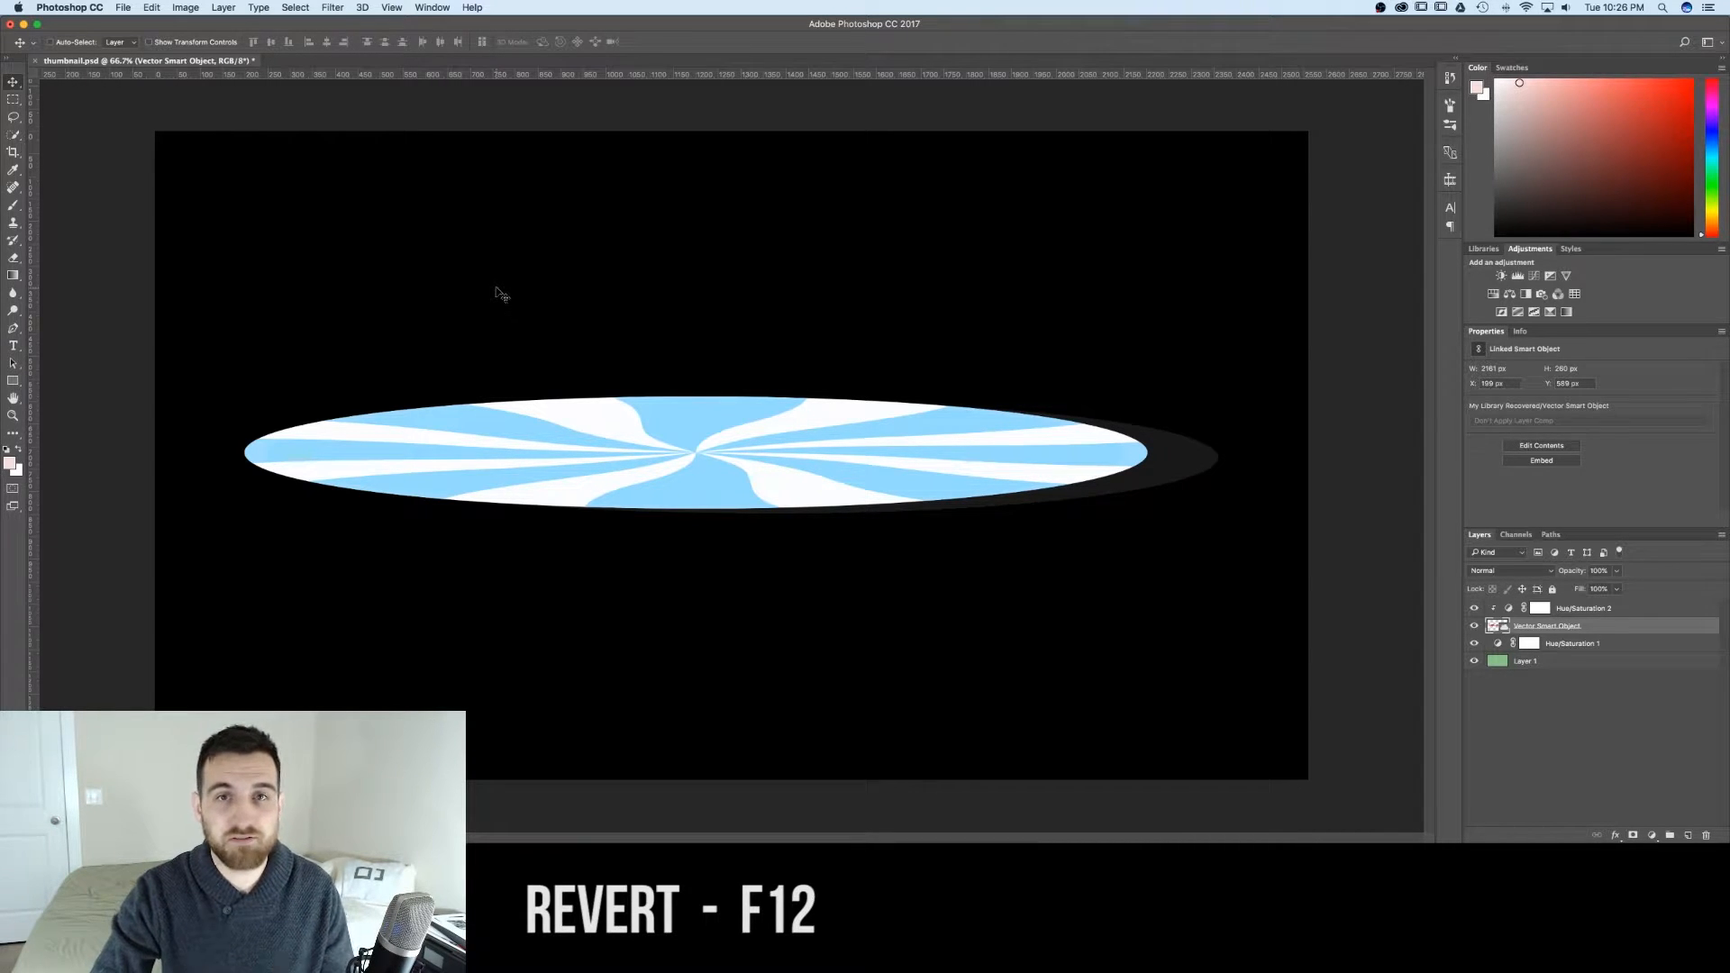
- Revert the document to its last saved state, discarding the unsaved edits
{"action": "left_click", "coordinate": [124, 7]}
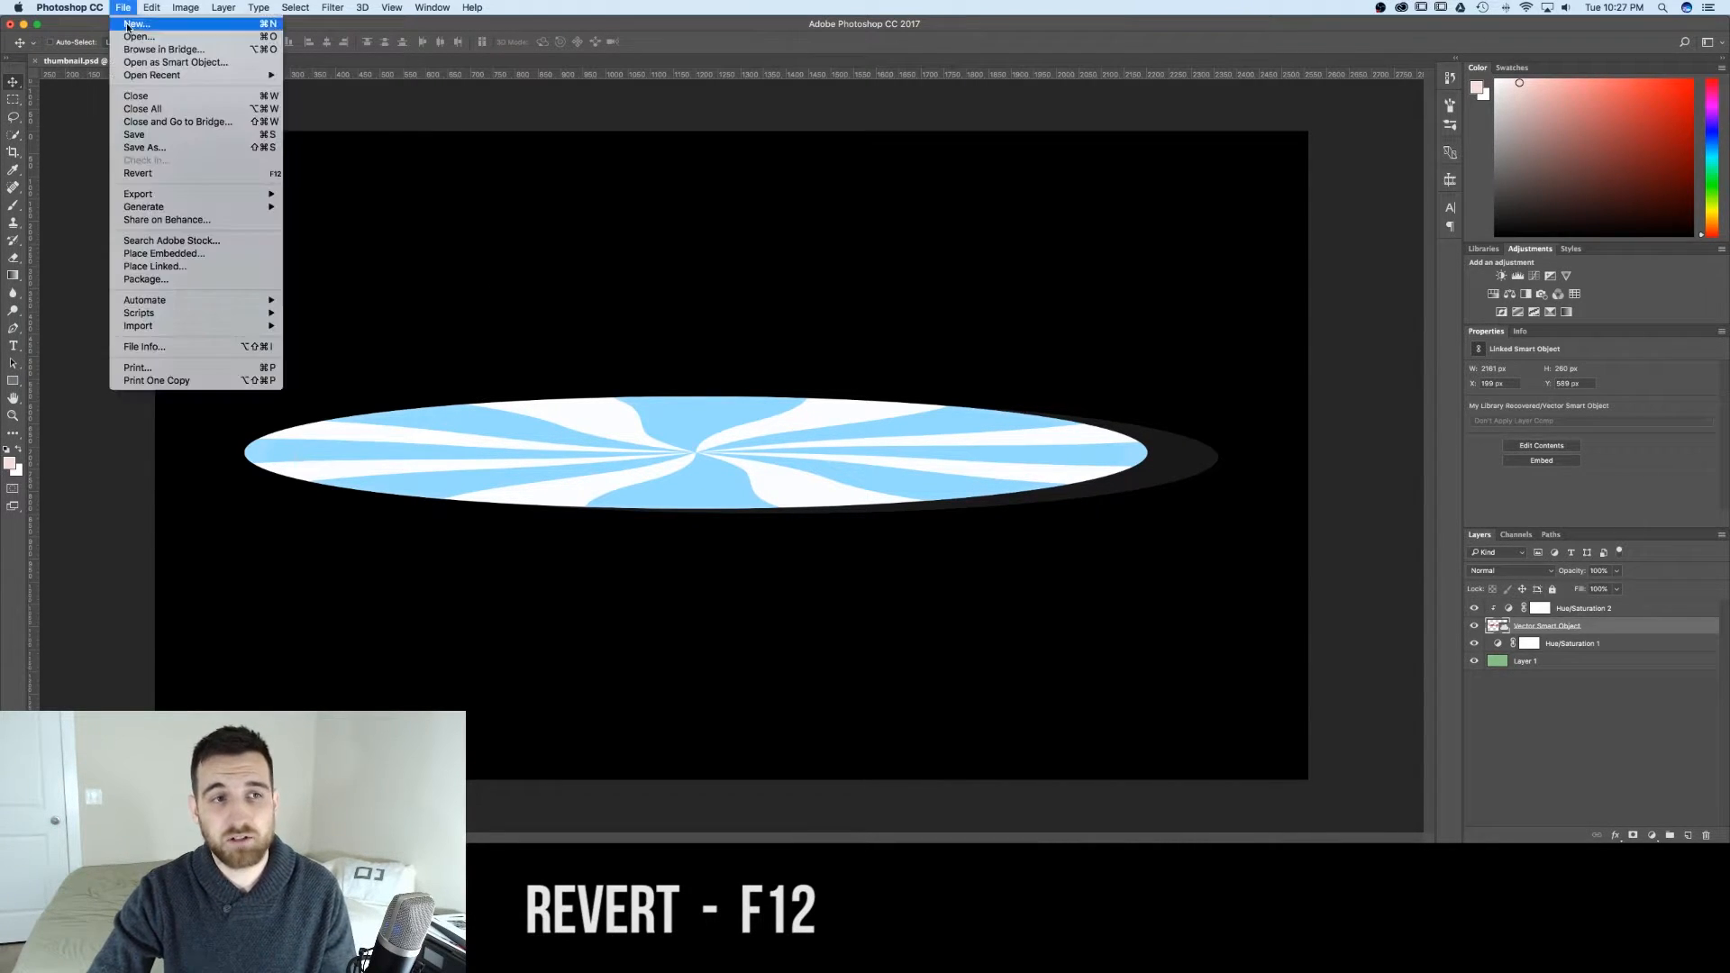
{"action": "mouse_move", "coordinate": [138, 173]}
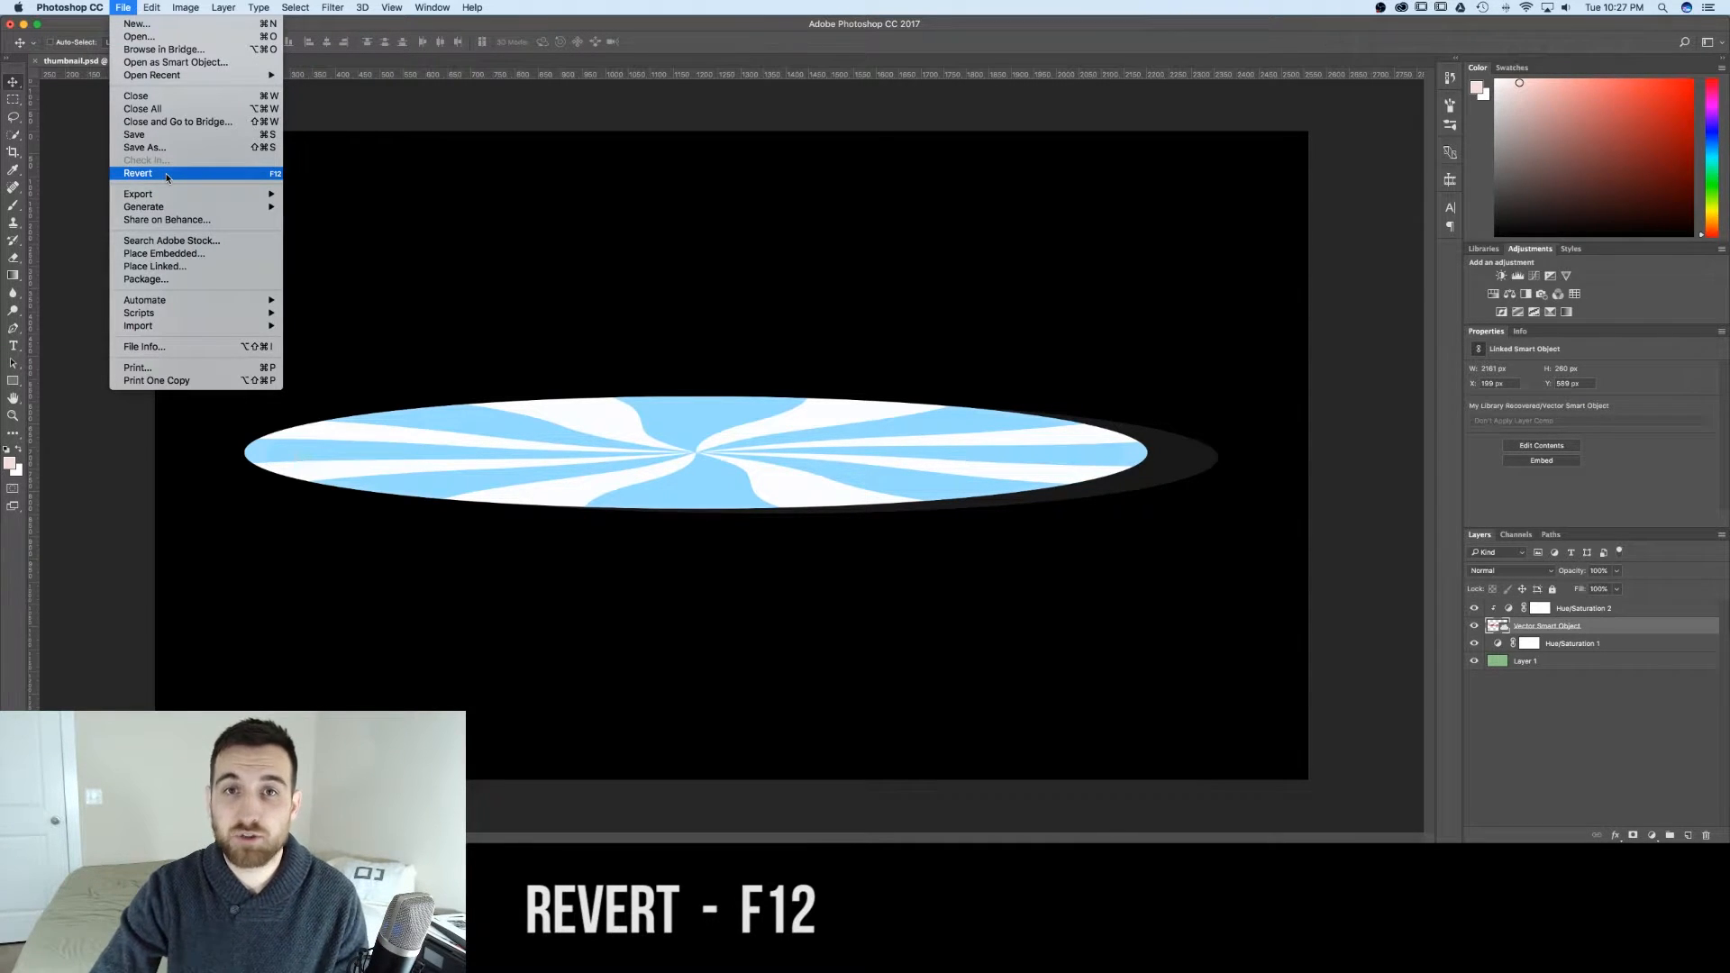
{"action": "left_click", "coordinate": [137, 173]}
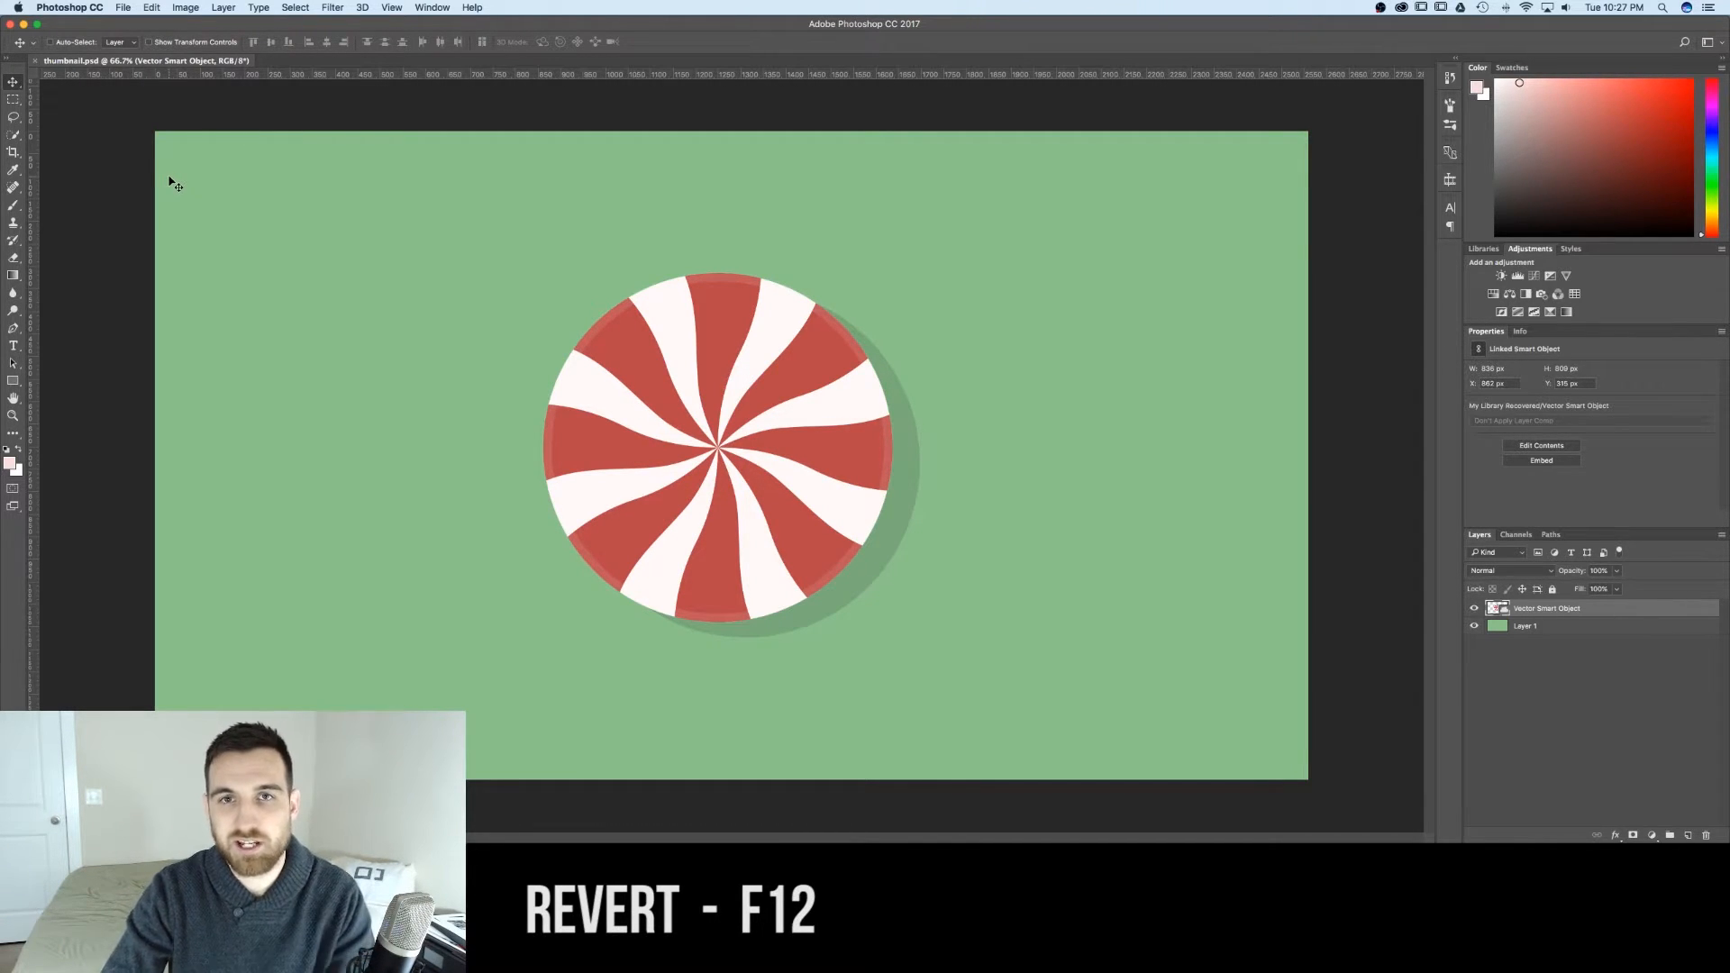
{"action": "mouse_move", "coordinate": [540, 218]}
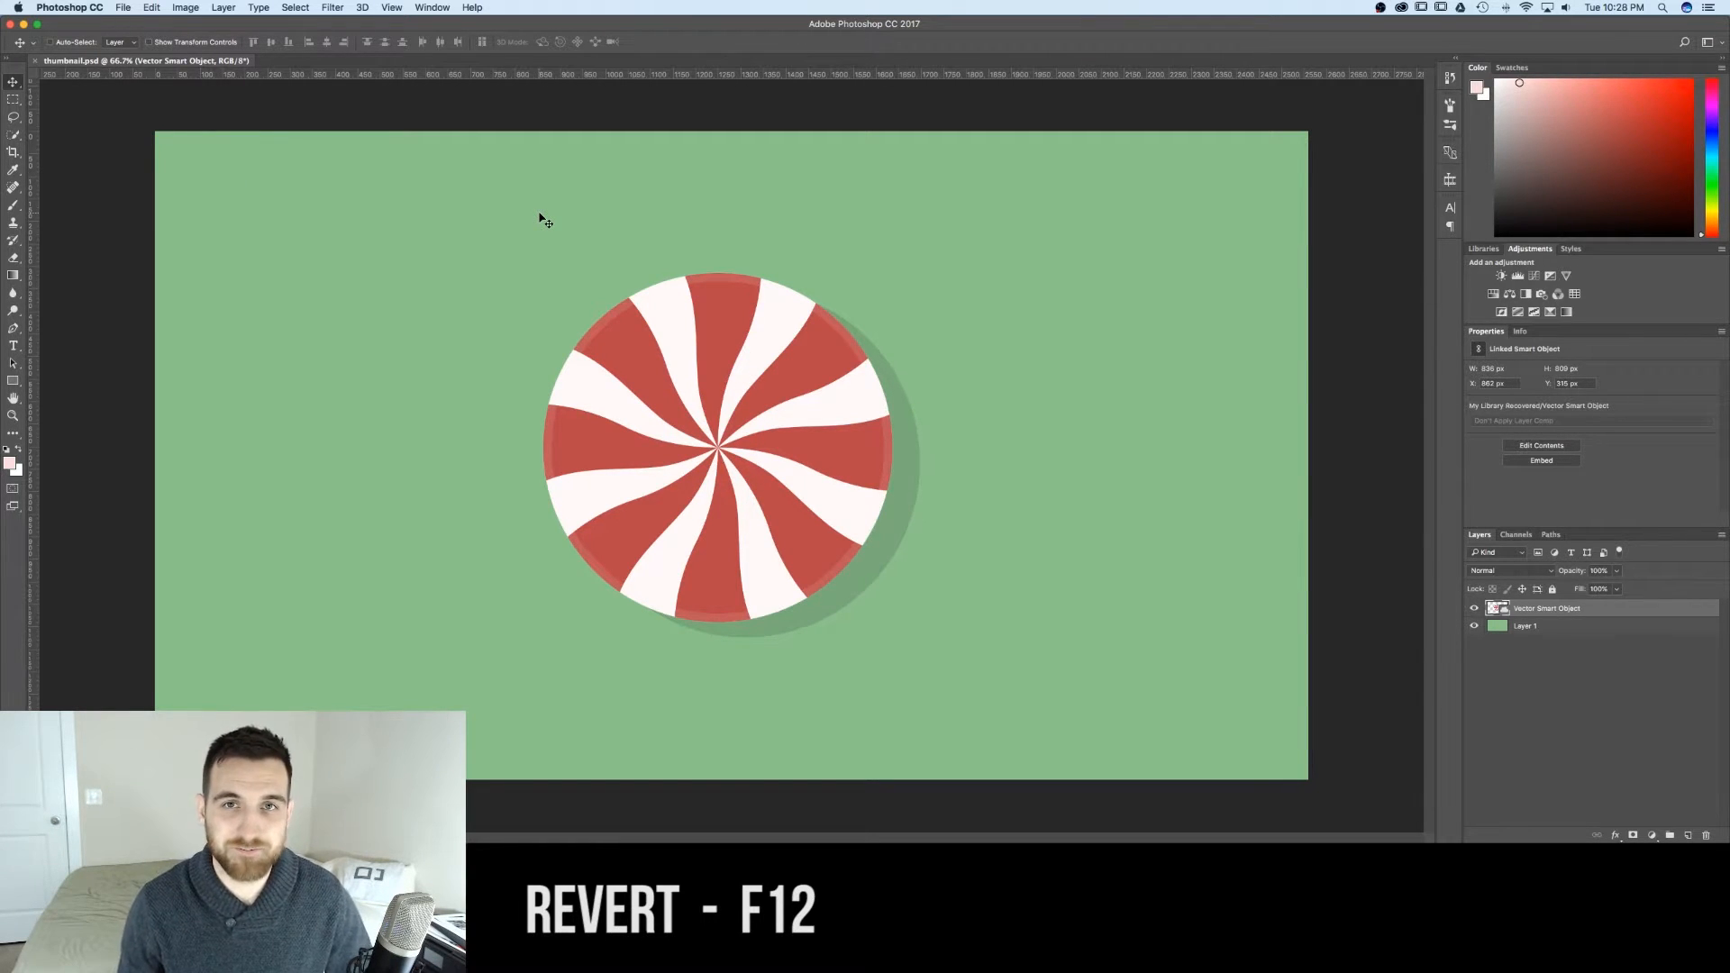
{"action": "mouse_move", "coordinate": [960, 301]}
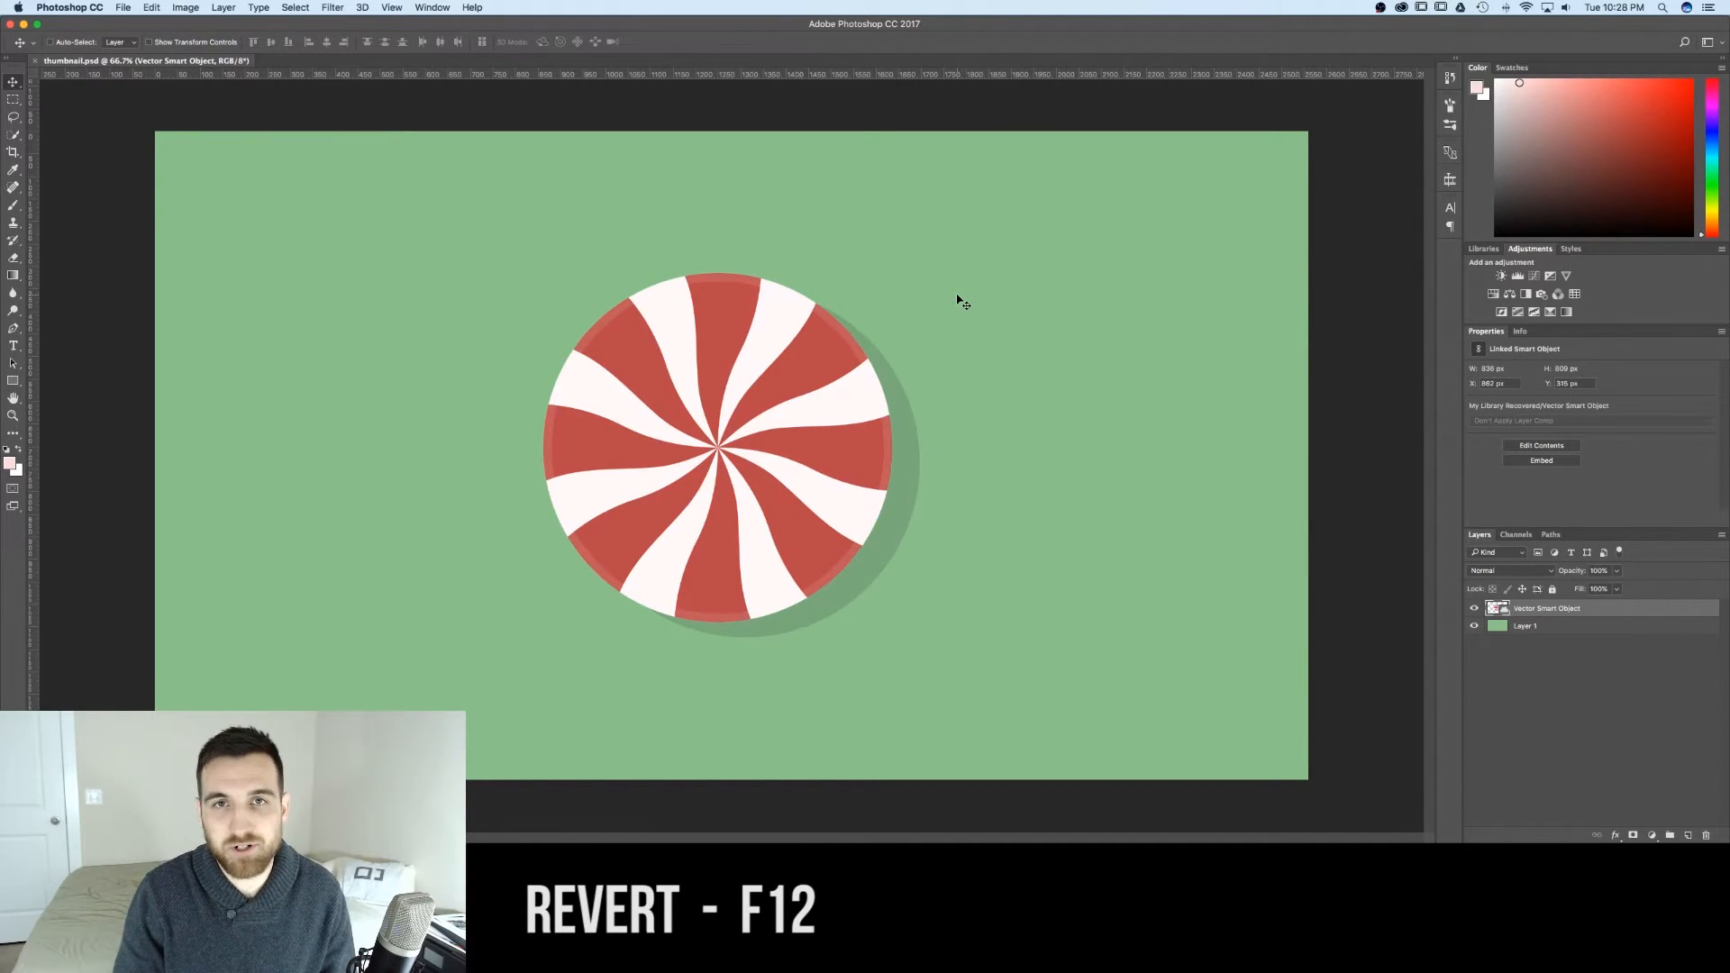
{"action": "mouse_move", "coordinate": [919, 298]}
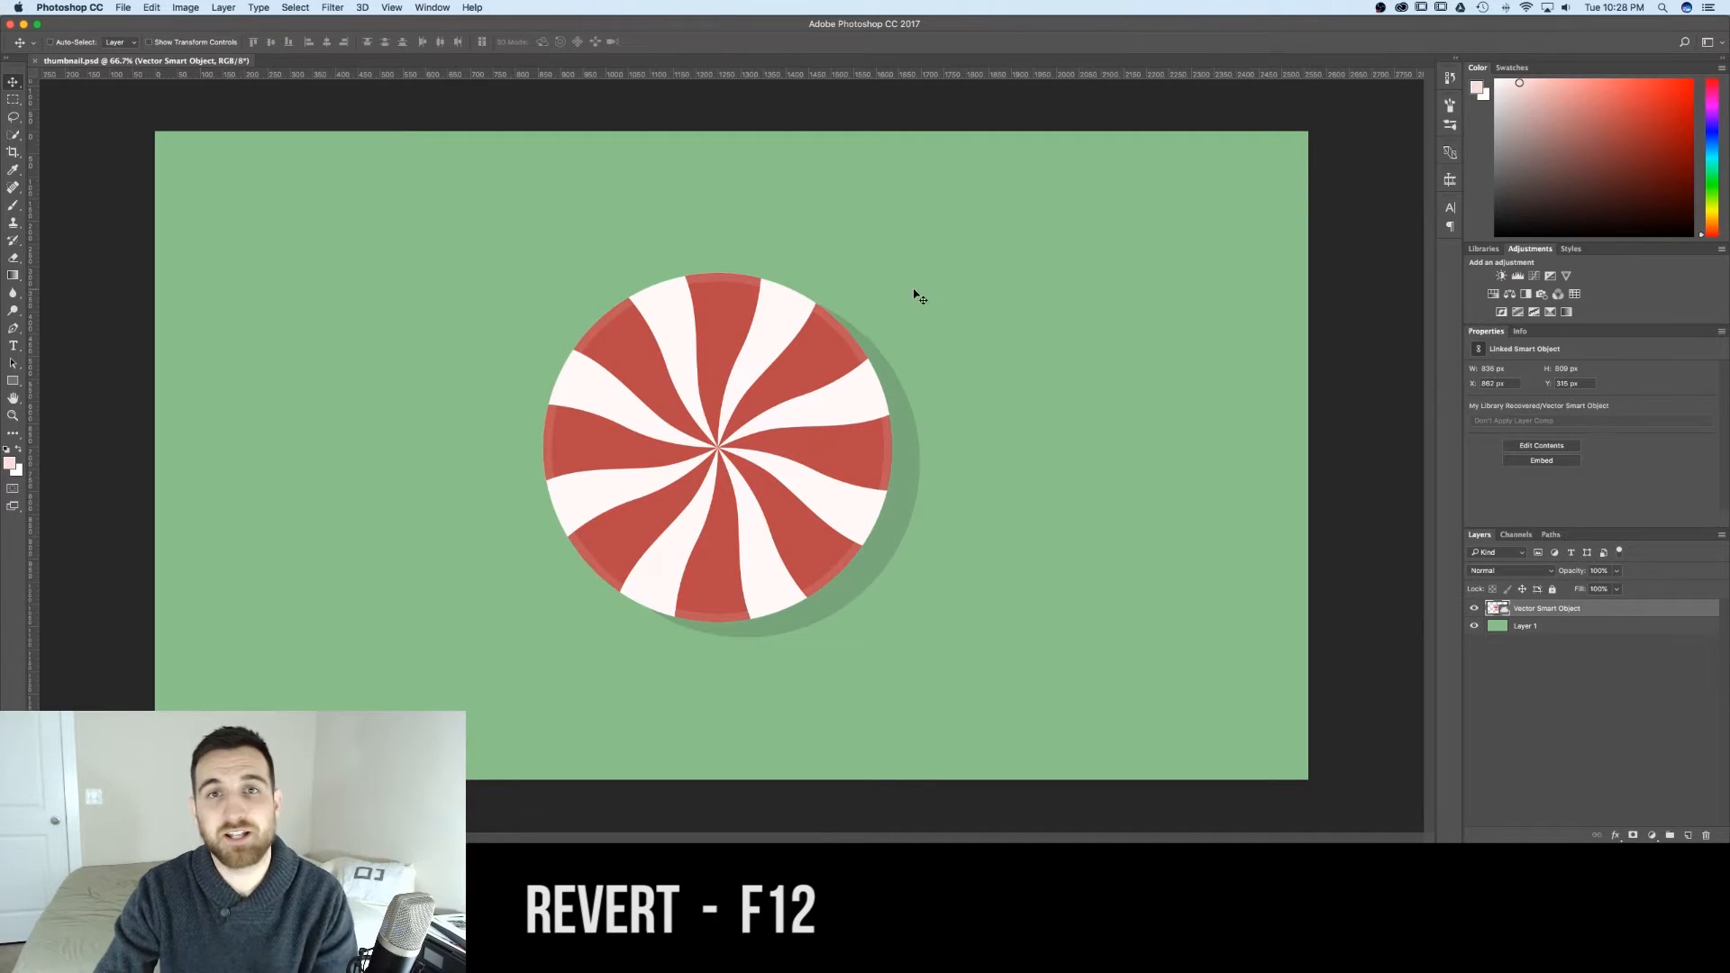